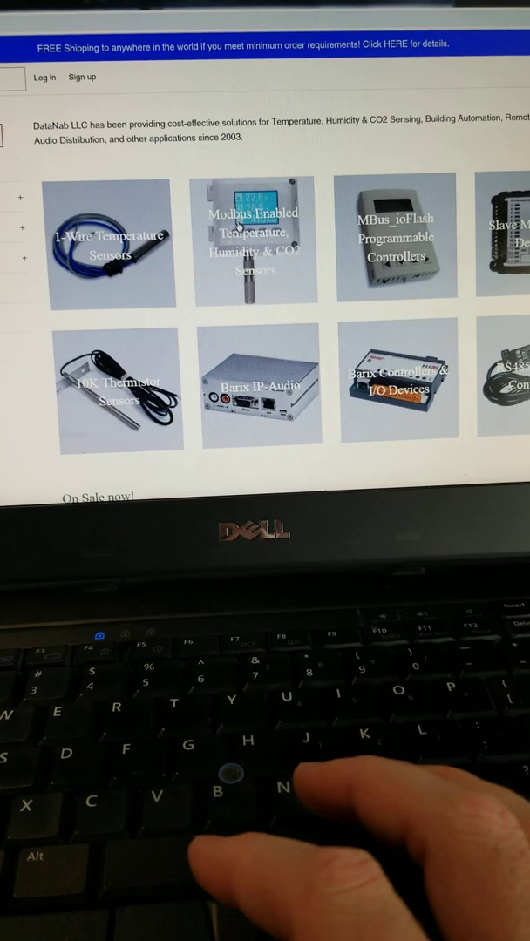
Open the Modbus Enabled Temperature / Humidity Sensors category on the DataNab homepage
click(254, 237)
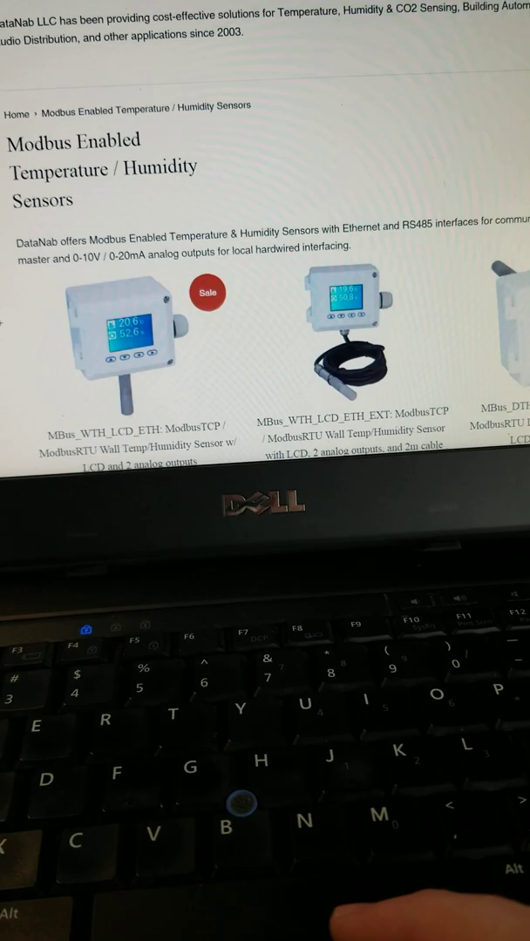
scroll(down, 3)
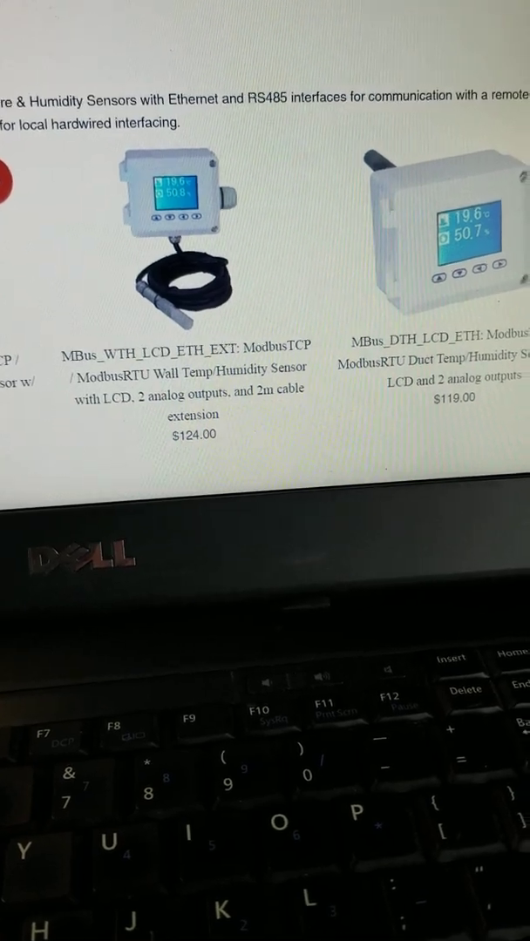
scroll(down, 3)
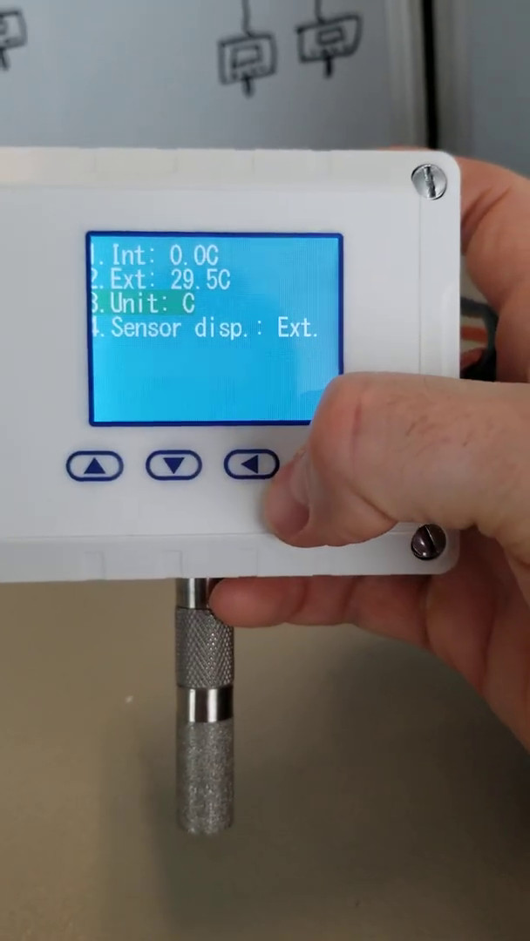
Exit the Temperature submenu back to the sensor's category list using the device buttons
click(246, 467)
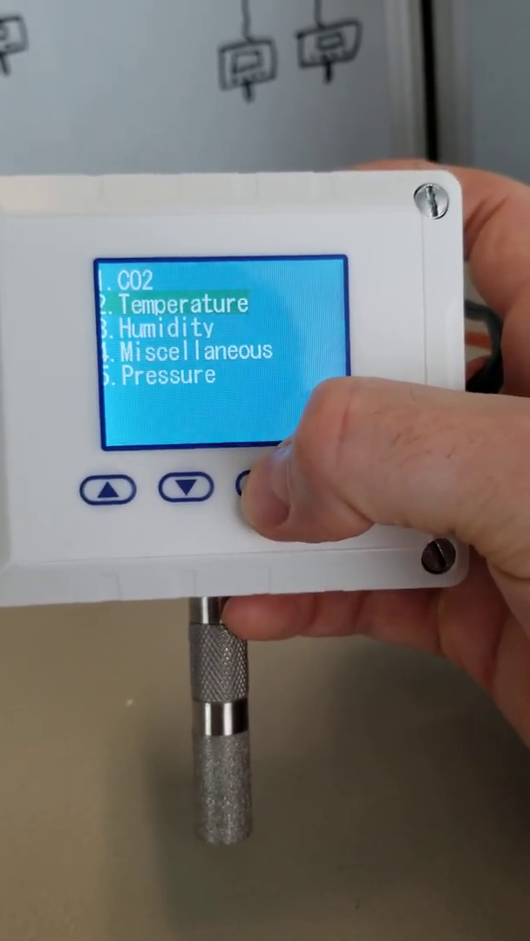
click(253, 509)
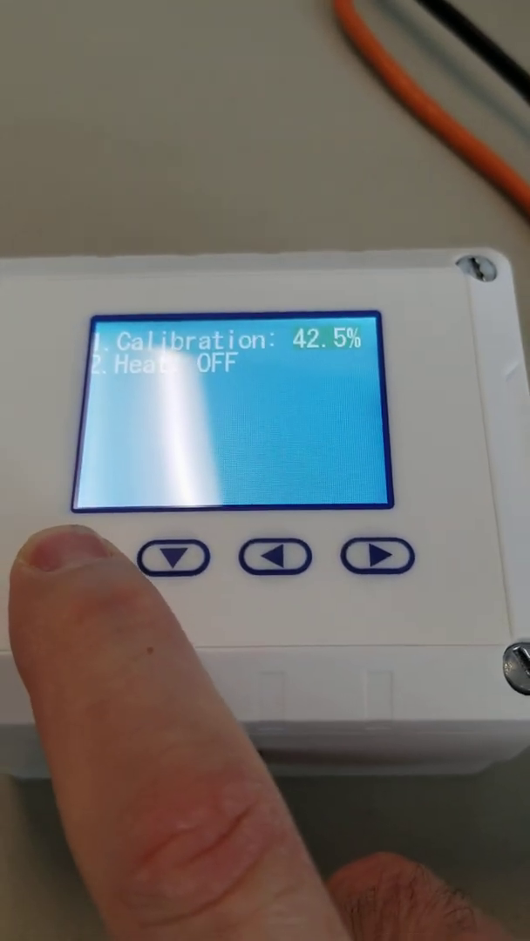
Enter the Humidity submenu showing calibration 42.5% and heater off
click(178, 558)
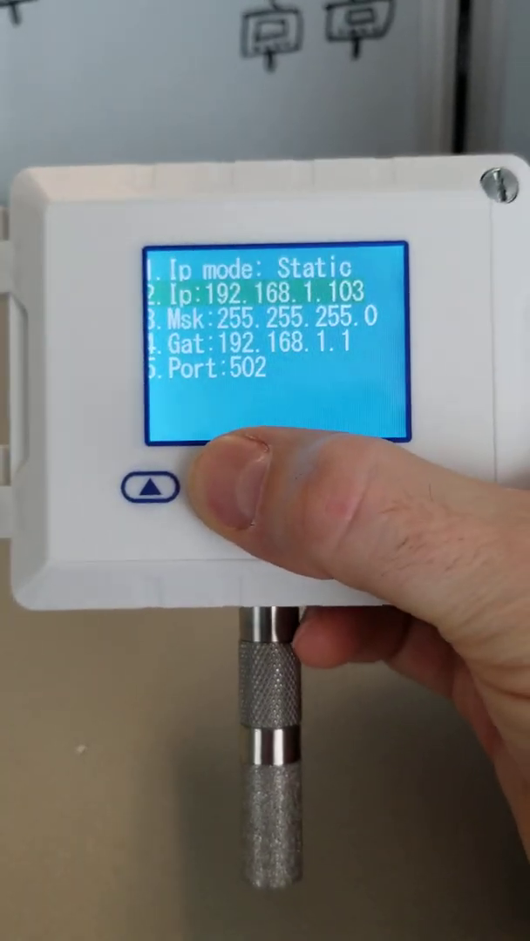
Show the network screen: static IP 192.168.1.103, gateway 192.168.1.1, port 502
click(148, 509)
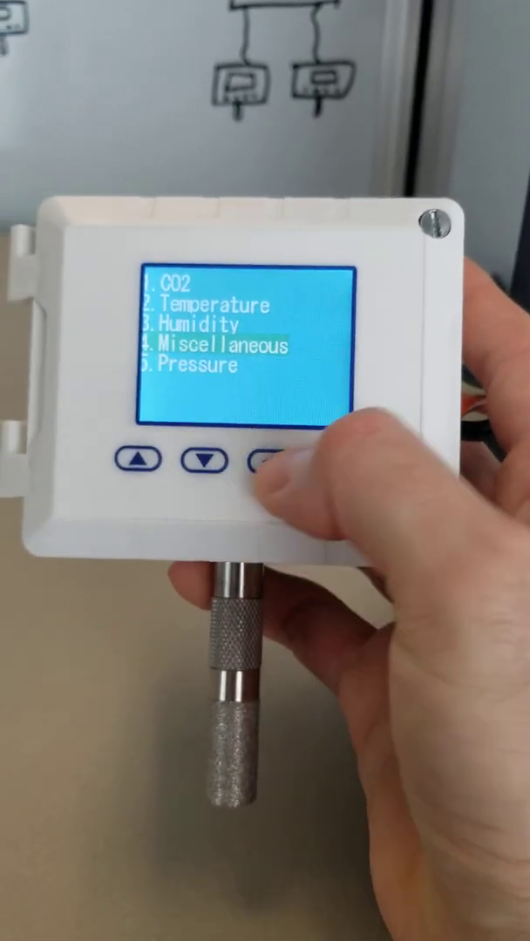
Return to the main menu listing CO2, Temperature, Humidity, Miscellaneous and Pressure
click(253, 462)
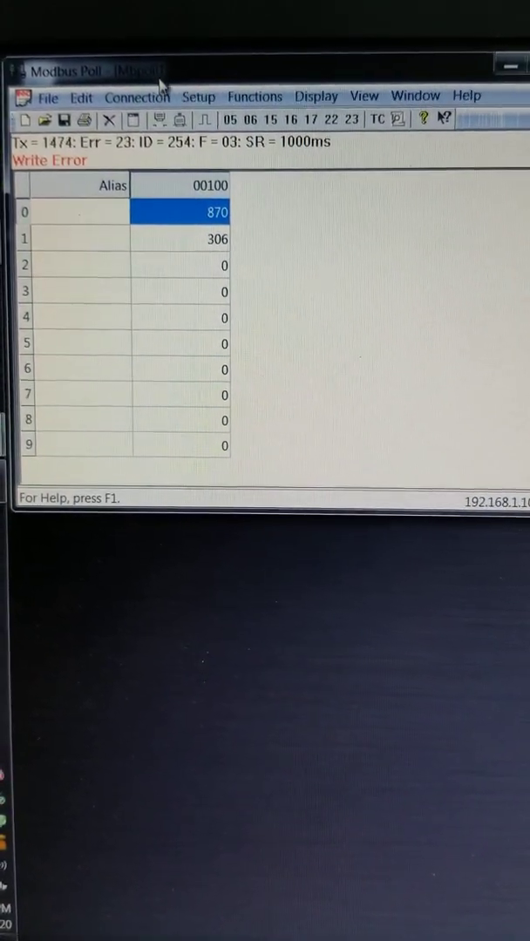
Disconnect from the sensor and bring up Connection Setup with address 192.168.1.104
click(132, 96)
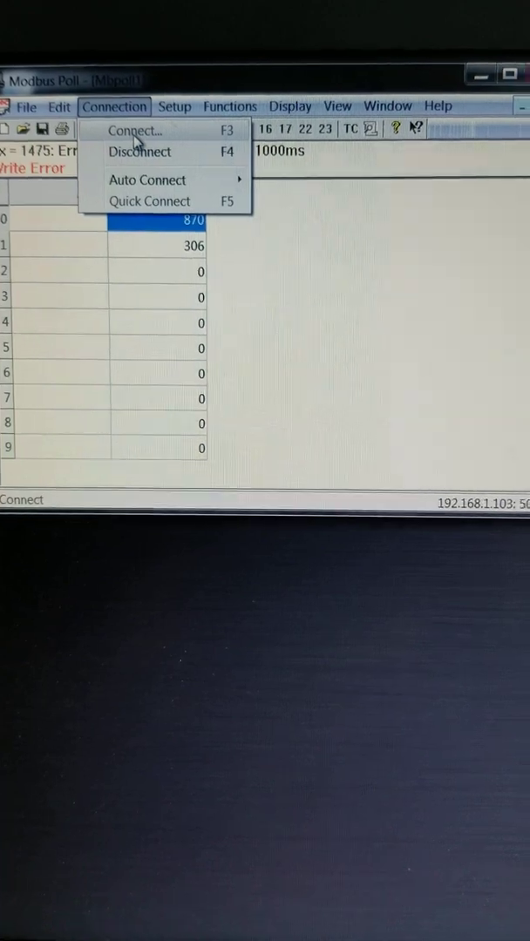
click(134, 129)
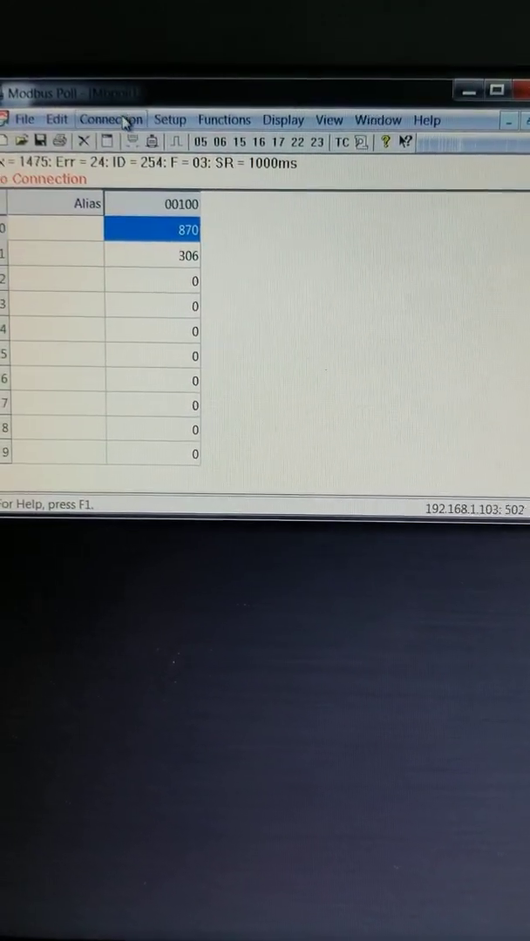
click(112, 118)
text(192.168.1.104)
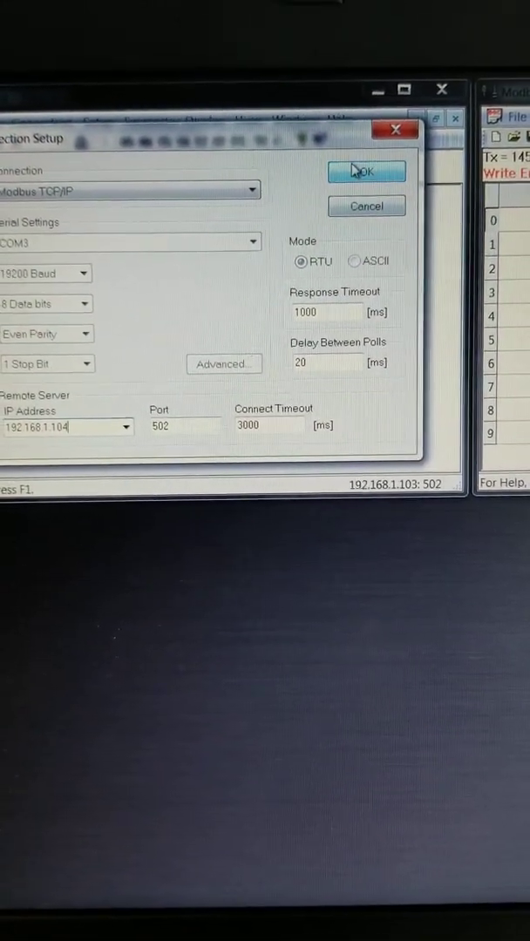
click(366, 171)
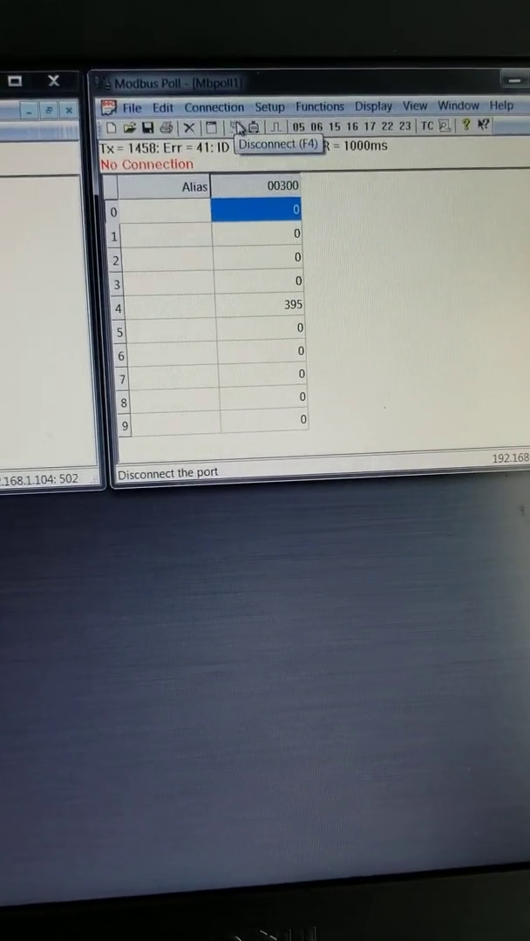
Connect the poll window over Modbus TCP/IP to 192.168.1.104, port 502
click(214, 106)
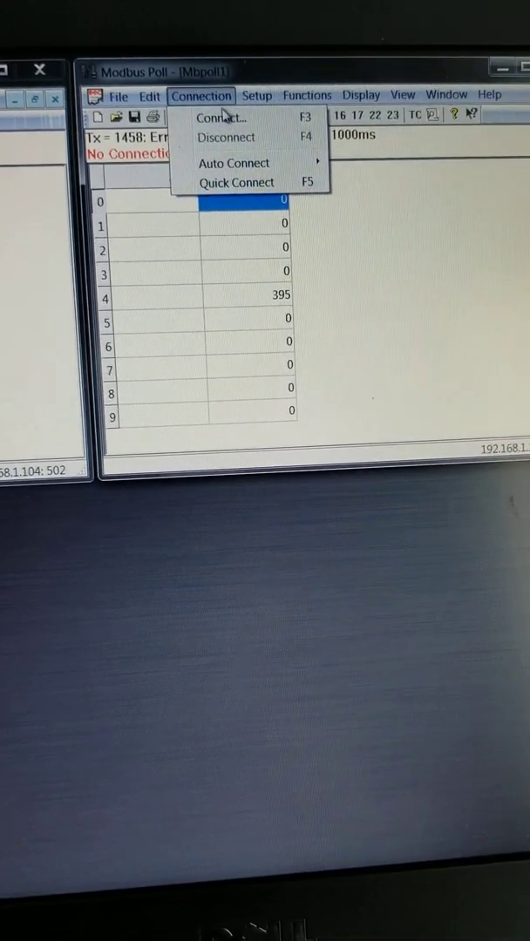
click(220, 119)
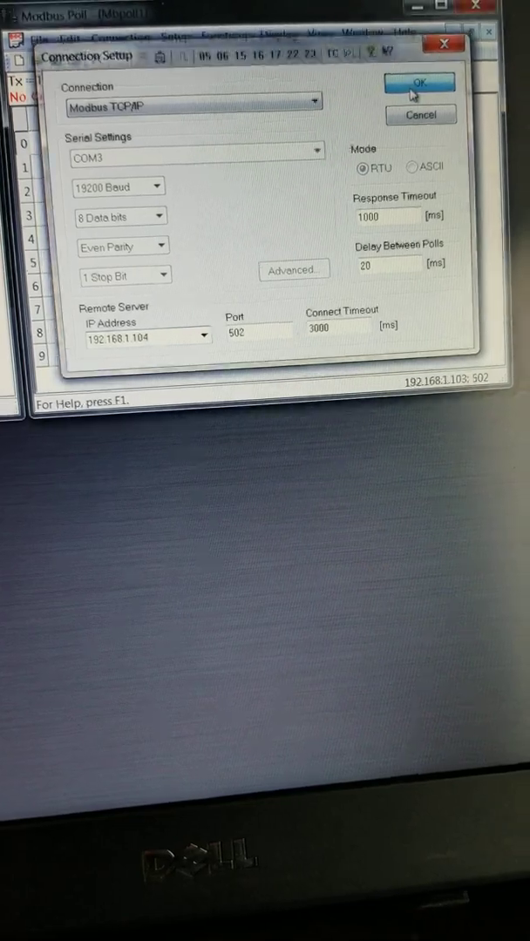
click(418, 81)
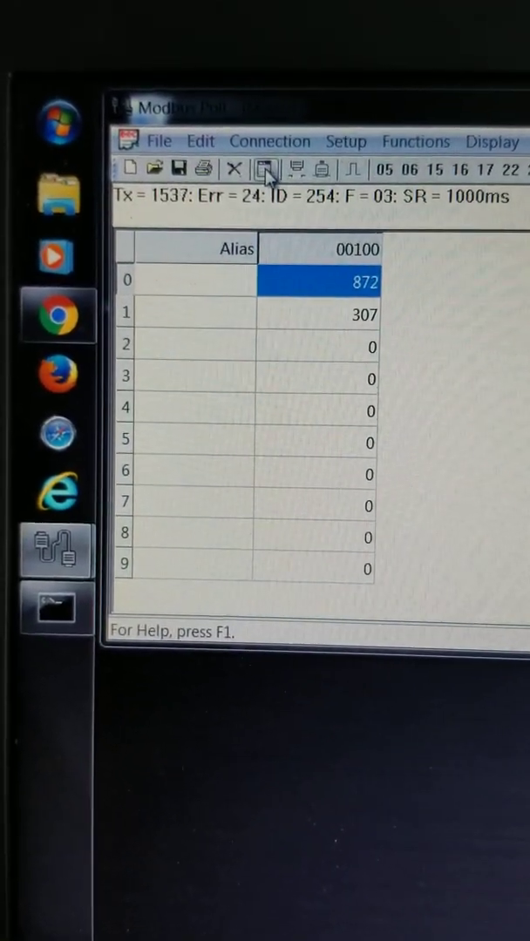
Poll the sensor with slave ID 254, reading 872 and 307 in registers 0 and 1
click(265, 167)
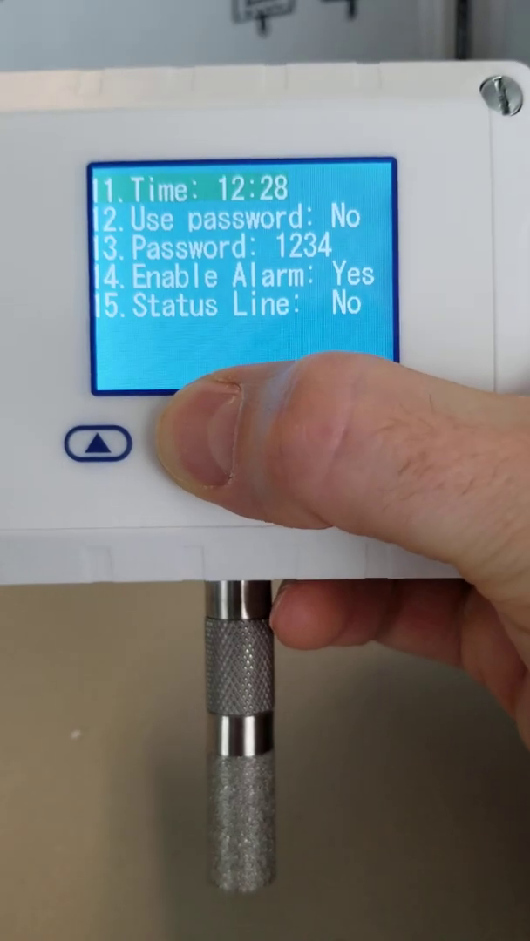
Step down the miscellaneous menu through Use password, Password and Enable Alarm
click(94, 454)
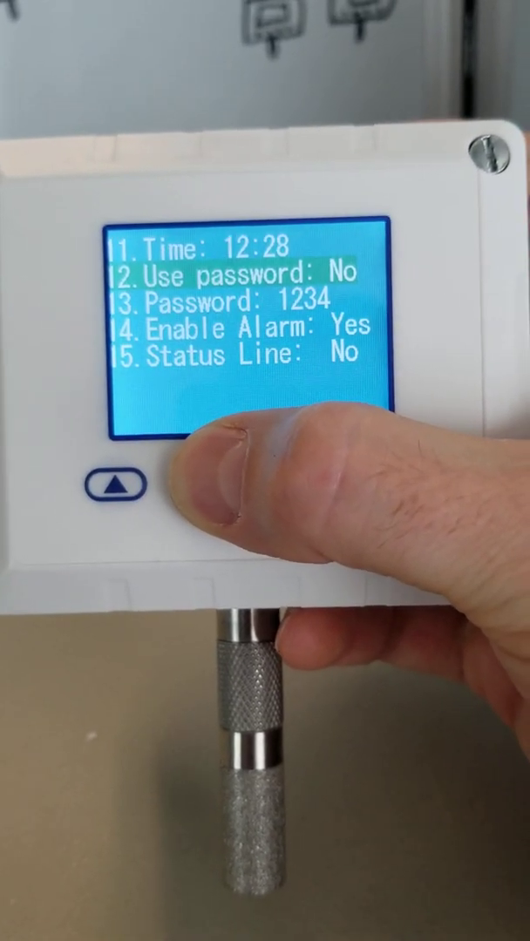
click(115, 495)
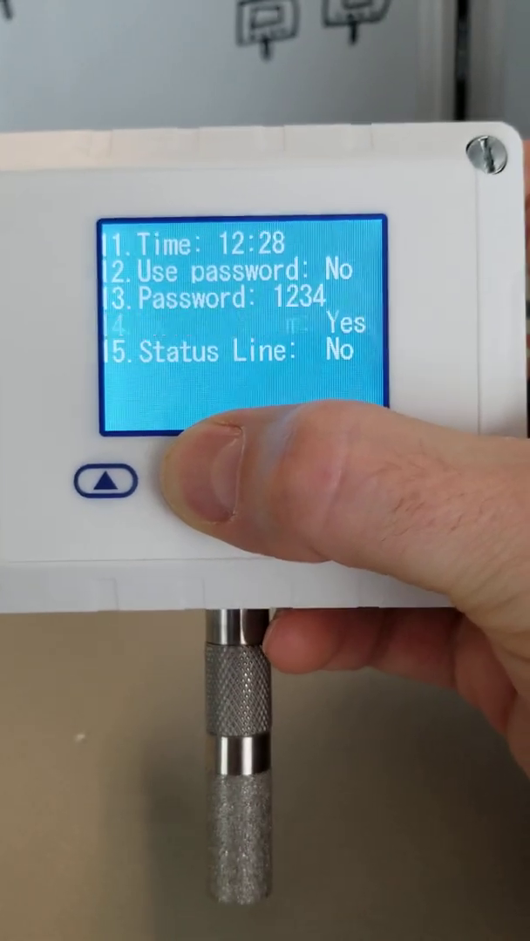
click(103, 485)
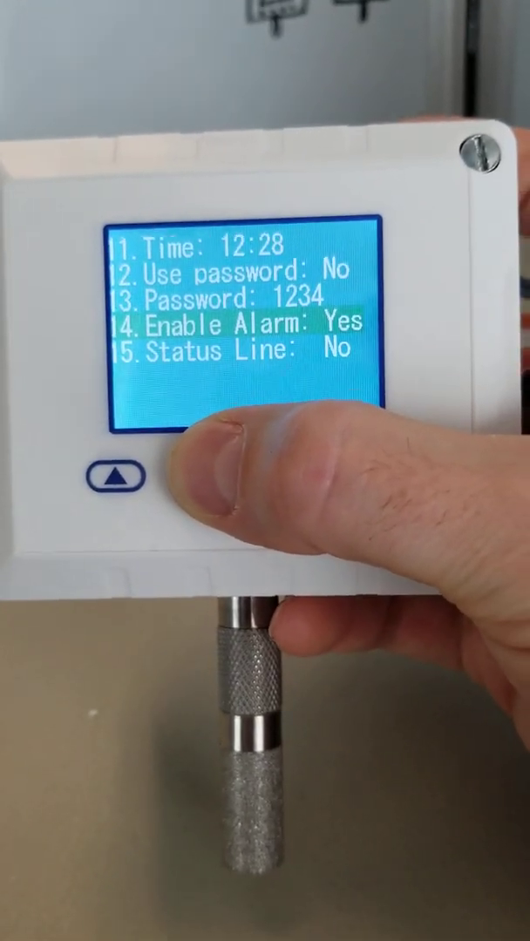